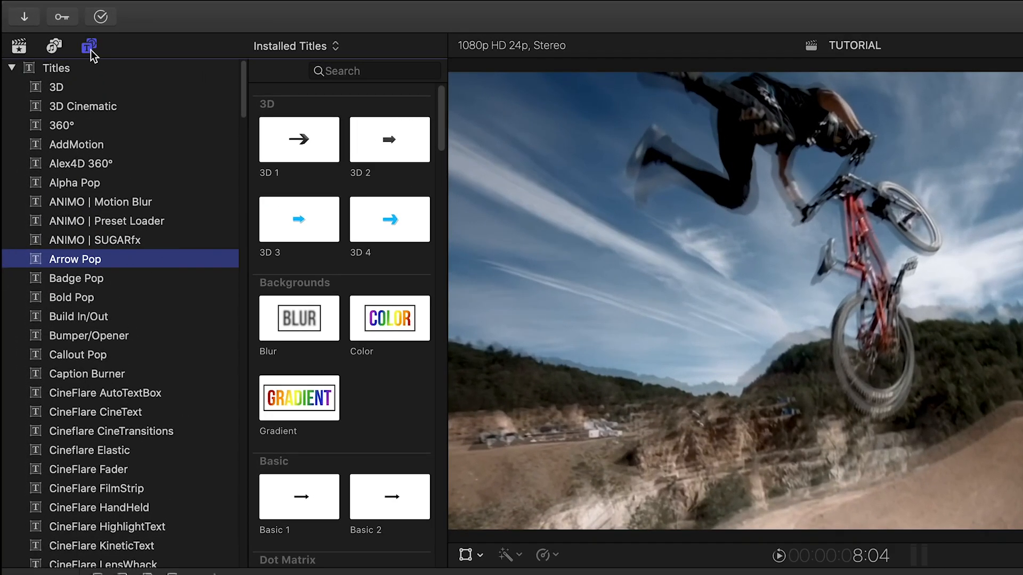
Hide the title category list so the thumbnails fill the Titles browser
left_click(87, 45)
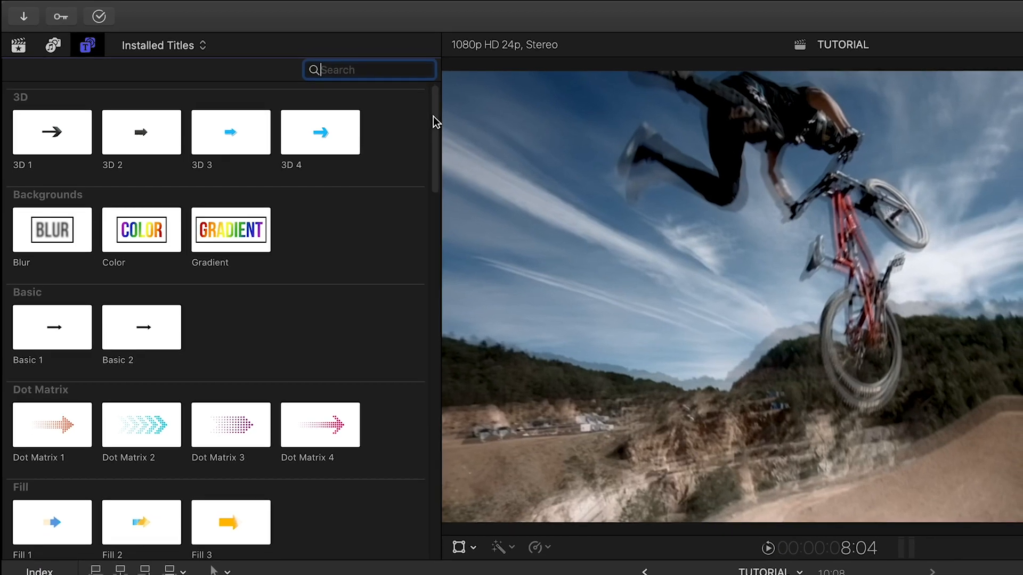
Scroll the installed titles down to the Simple arrow set including Simple 11
scroll("down", 3)
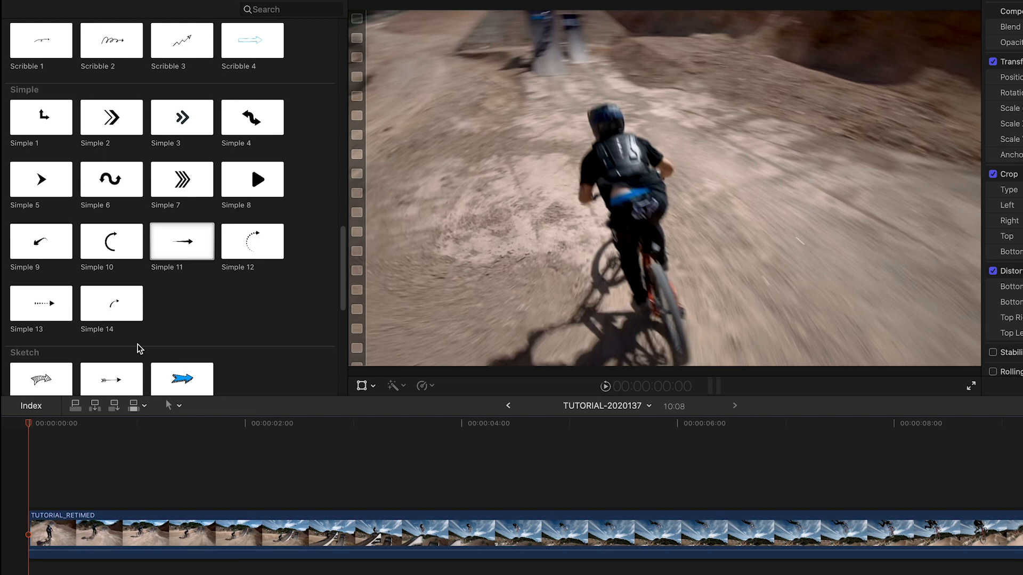
Add the Simple 11 arrow title over the BMX clip with its tracker box on the rider
double_click(184, 241)
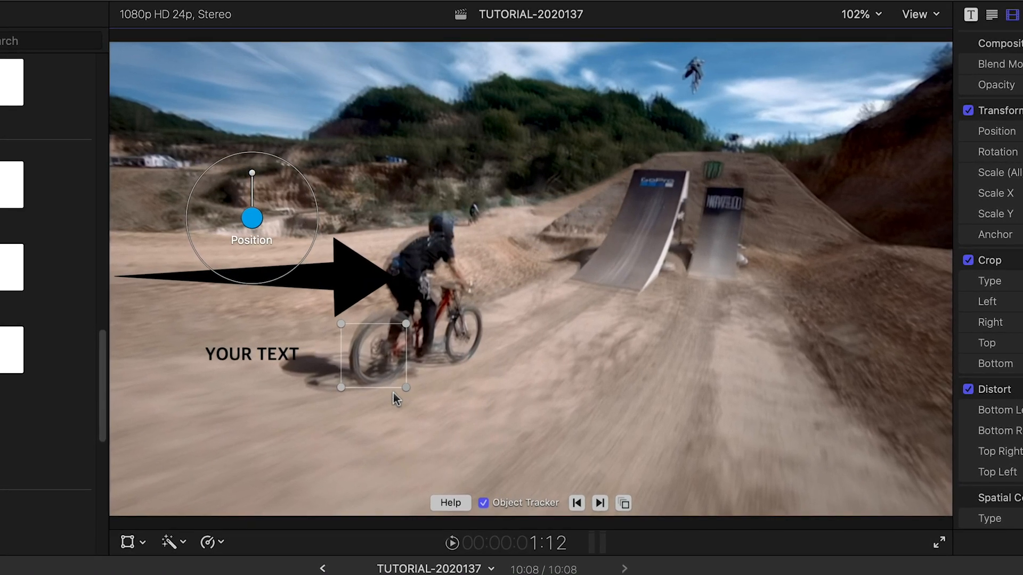
mouse_move(599, 504)
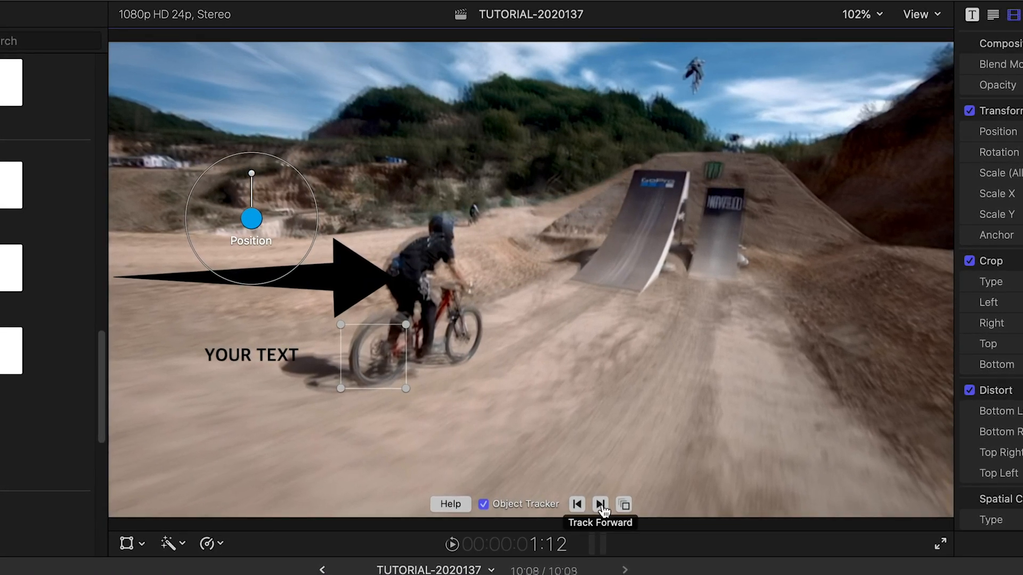
Track the arrow forward to the rider, show the 27.5" x 3" Tires caption, and set the animation to Pop
left_click(599, 505)
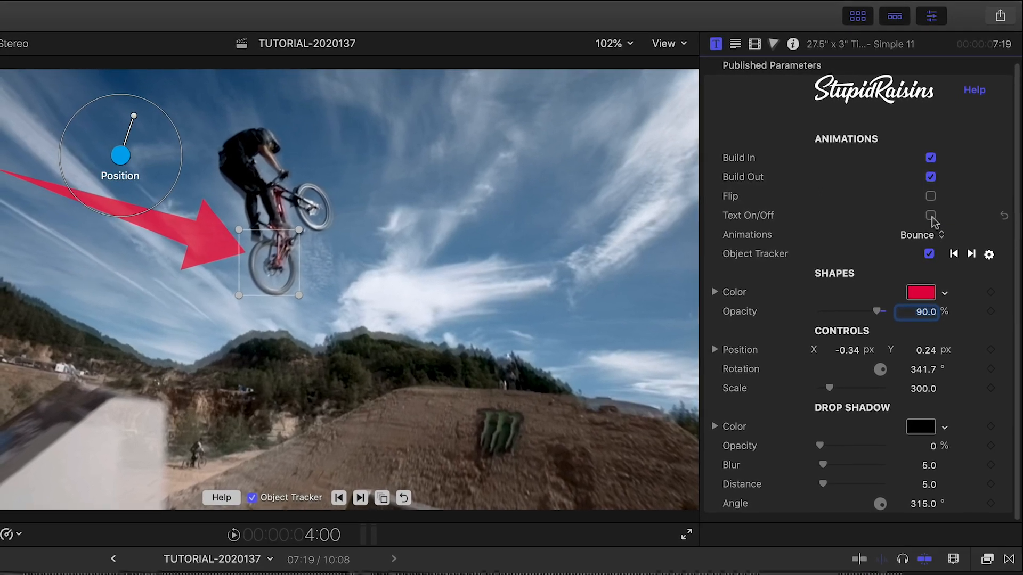
left_click(921, 235)
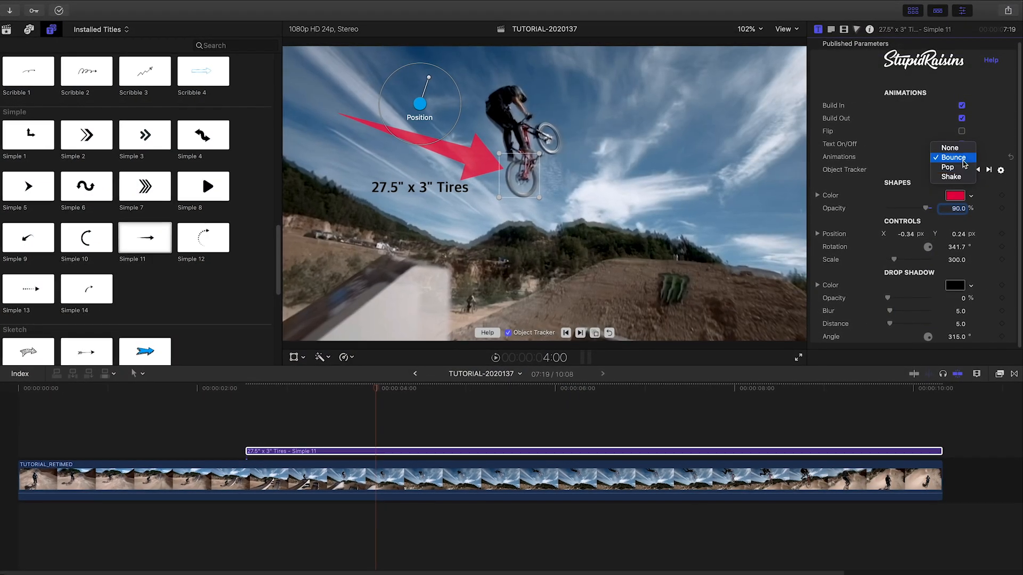
left_click(946, 167)
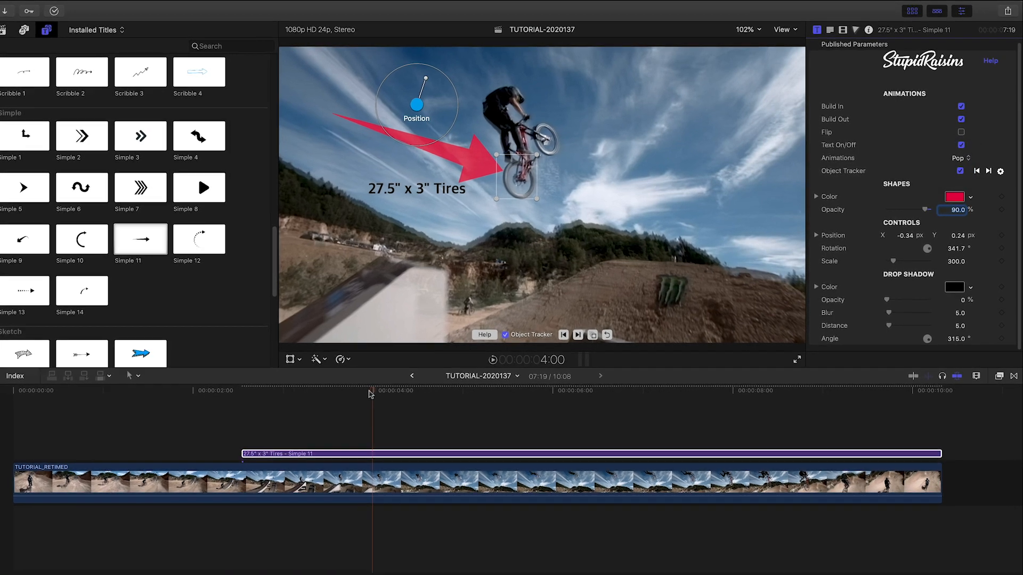